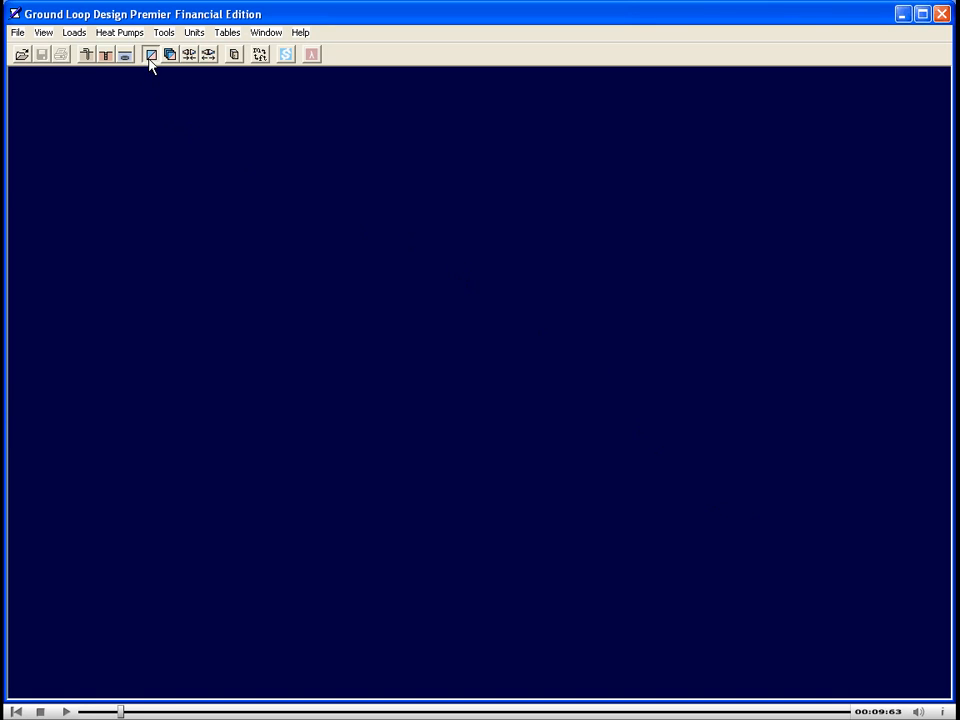
- Open the Average Block Loads and Zone Manager windows
click(150, 54)
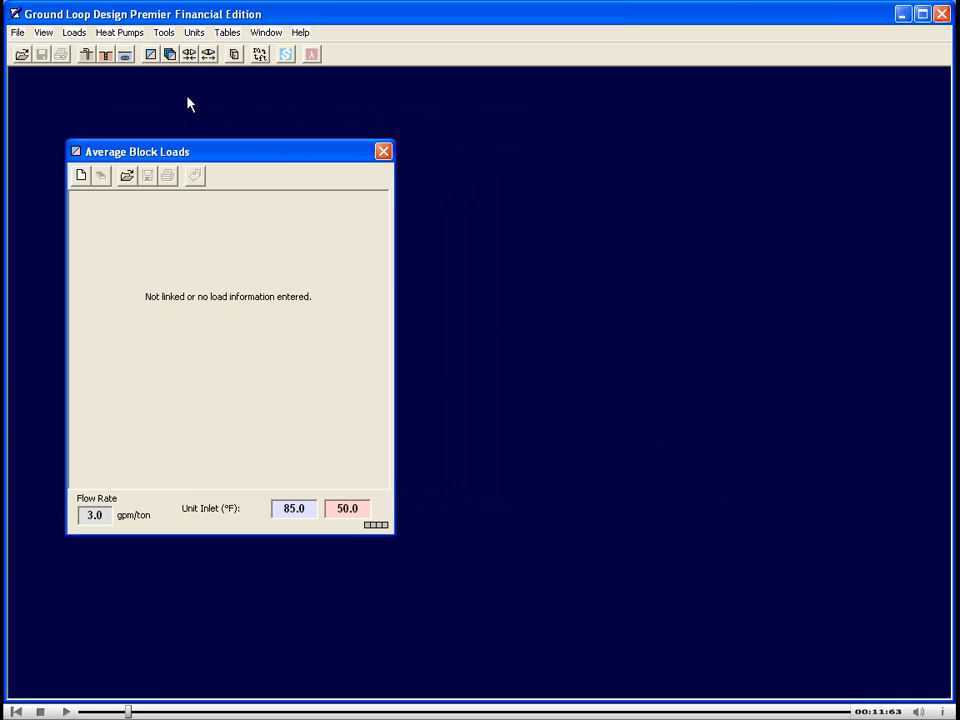
click(168, 54)
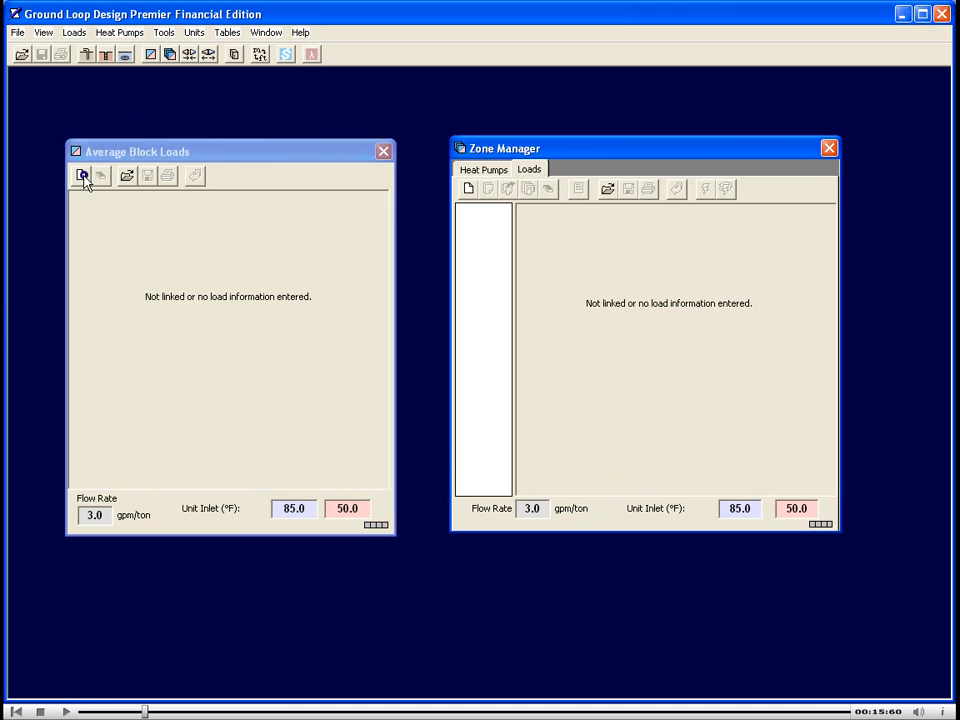
- Start a new untitled Average Block Loads file with all loads at zero
click(81, 175)
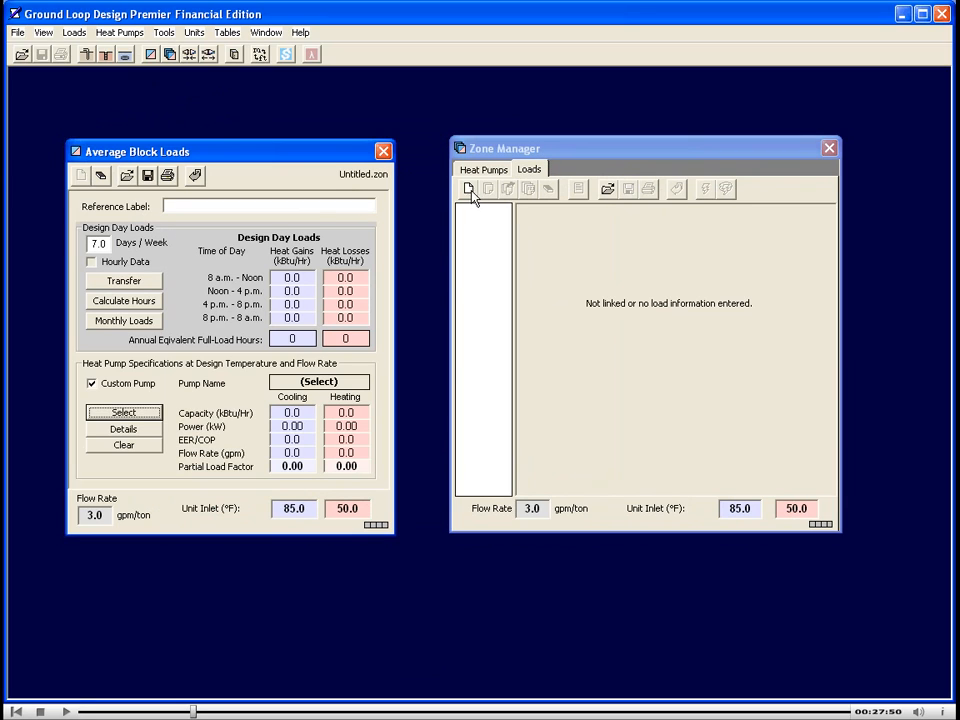
- Create a new zone loads file in the Zone Manager's Loads tab
click(468, 189)
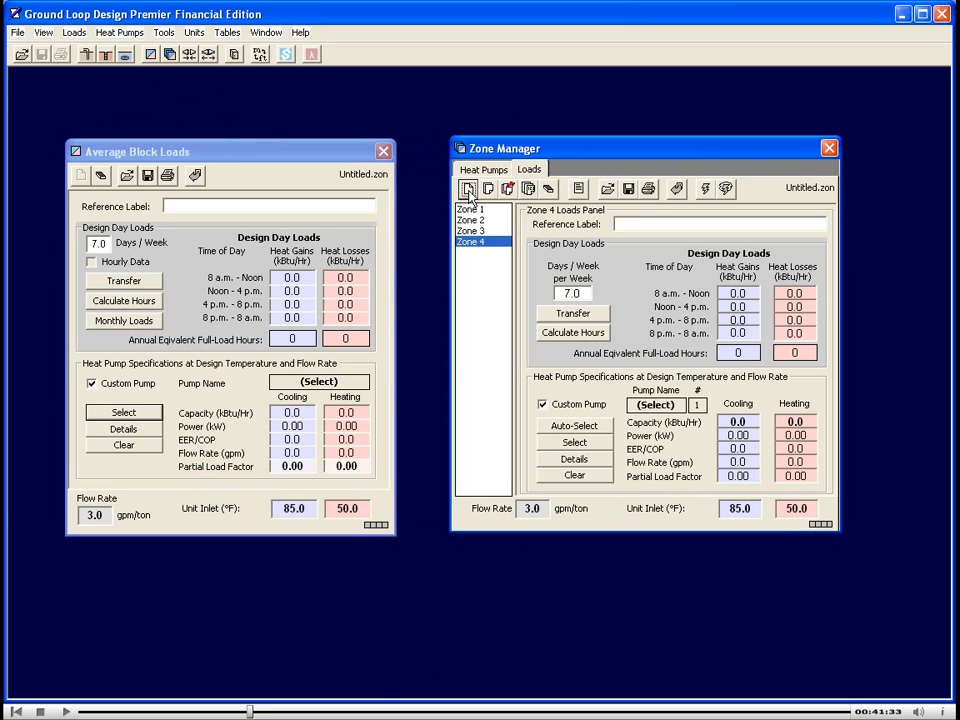
mouse_move(415, 188)
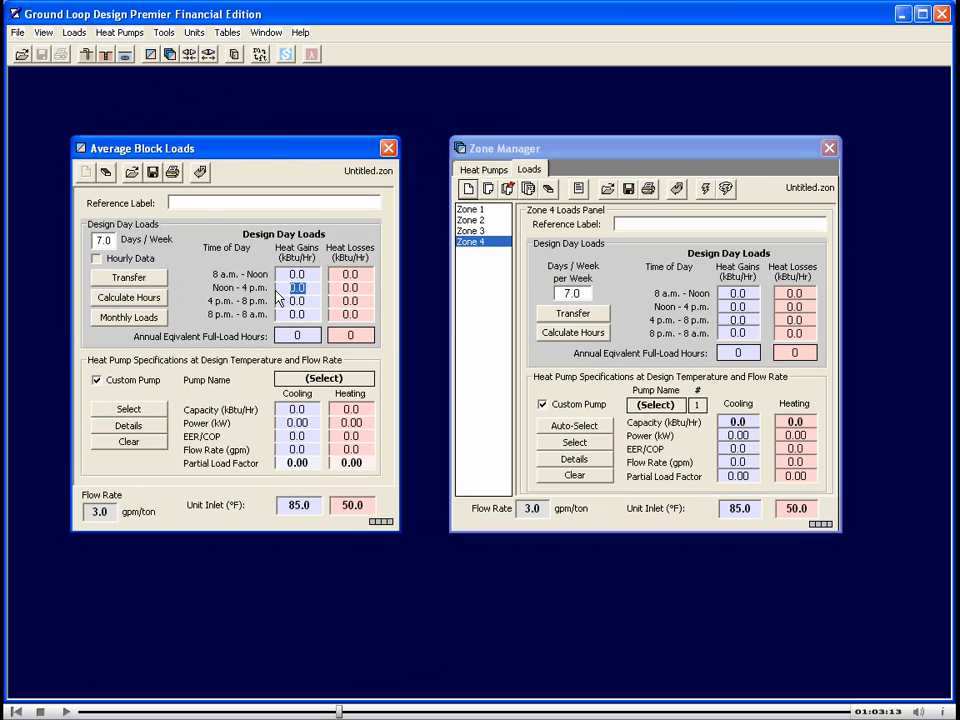
- Enter 300 as the noon–4 p.m. heat gain and 255 as the 8 a.m.–noon heat loss
text(30)
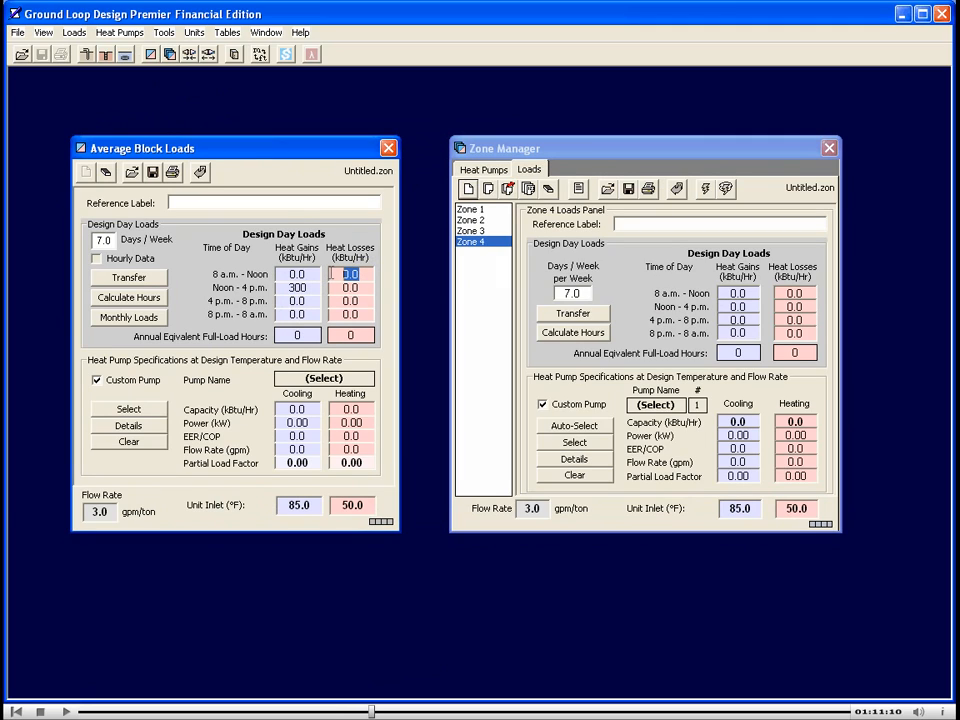
text(255)
click(298, 335)
text(1)
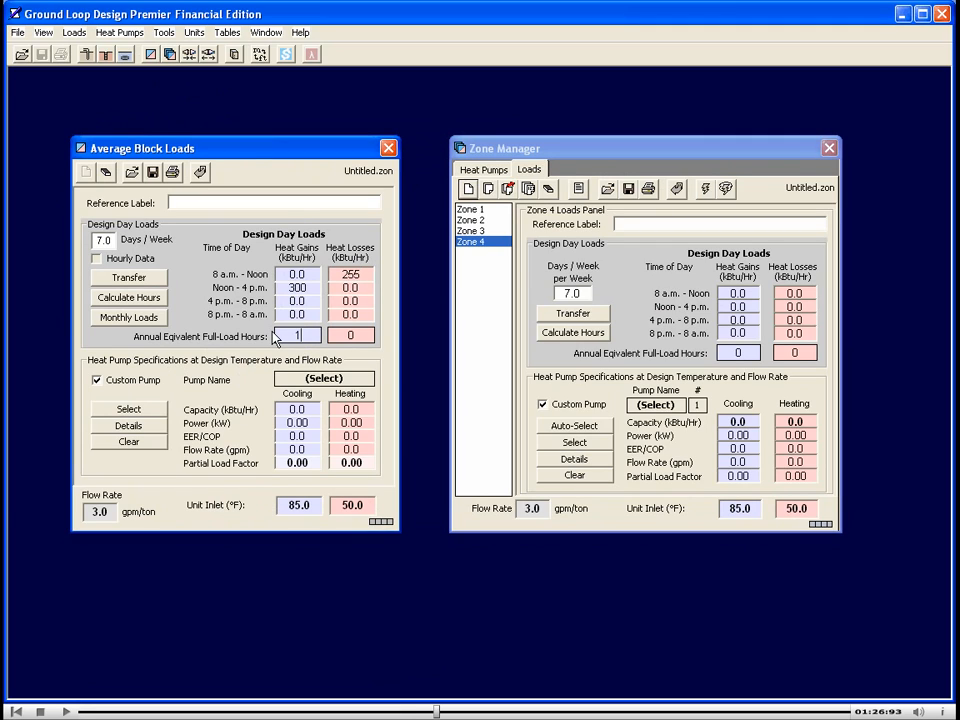
- Set full-load hours to 1500 cooling and 1200 heating, and view the monthly loads table
text(500)
click(351, 335)
text(1200)
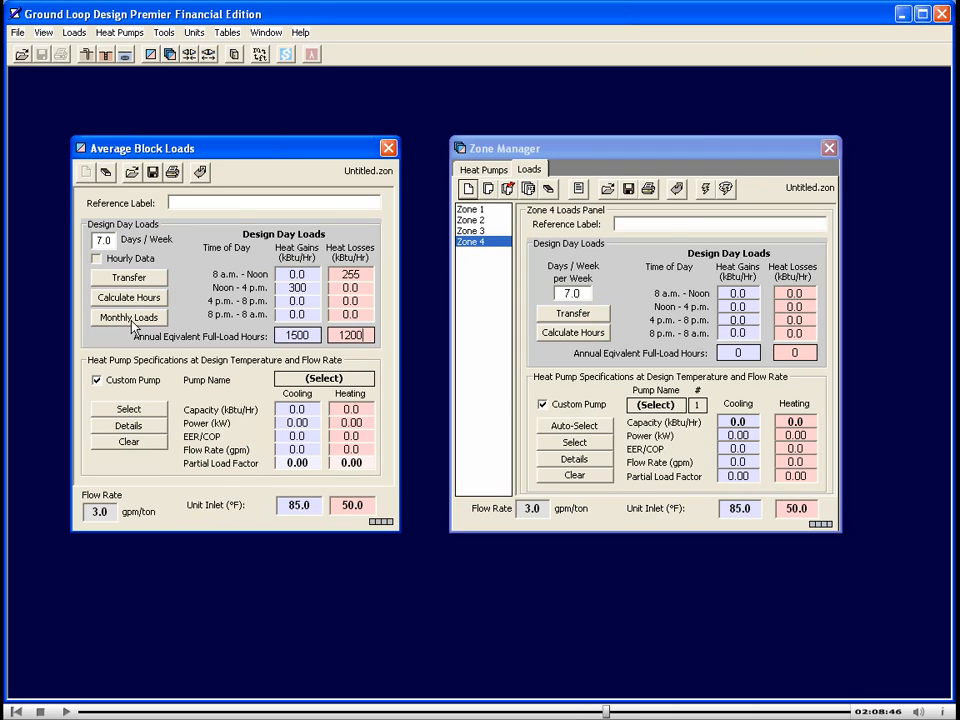
click(128, 317)
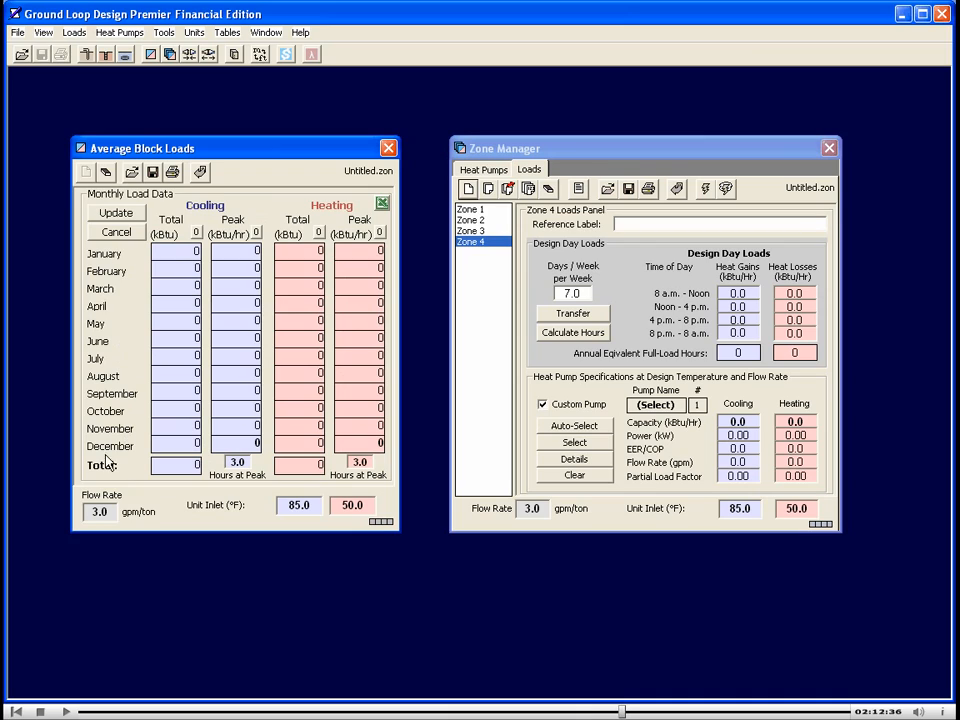
mouse_move(280, 350)
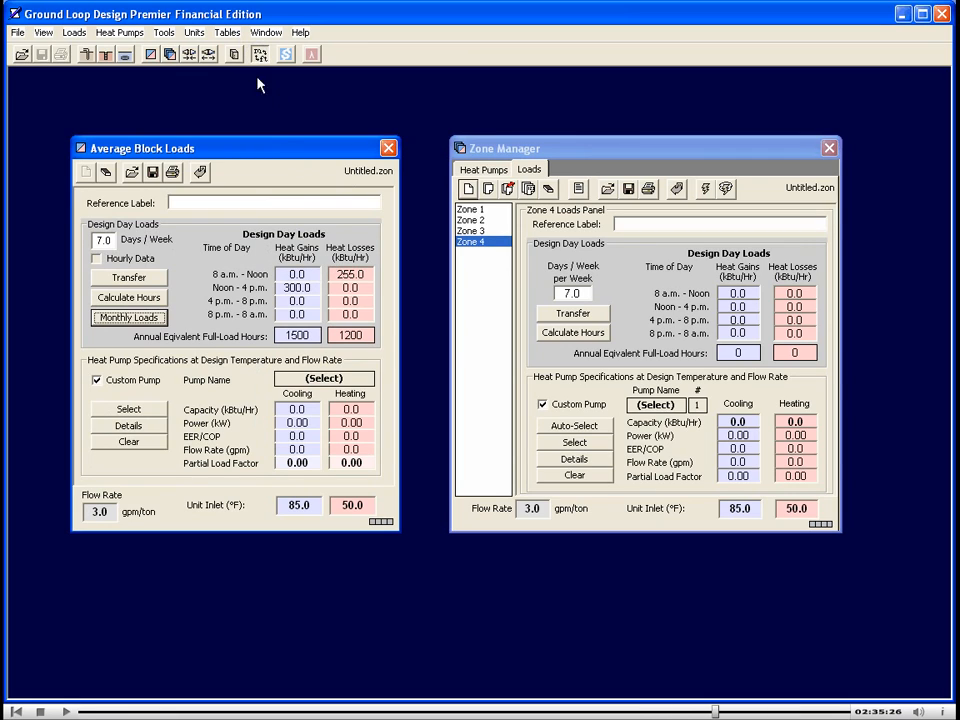
click(260, 54)
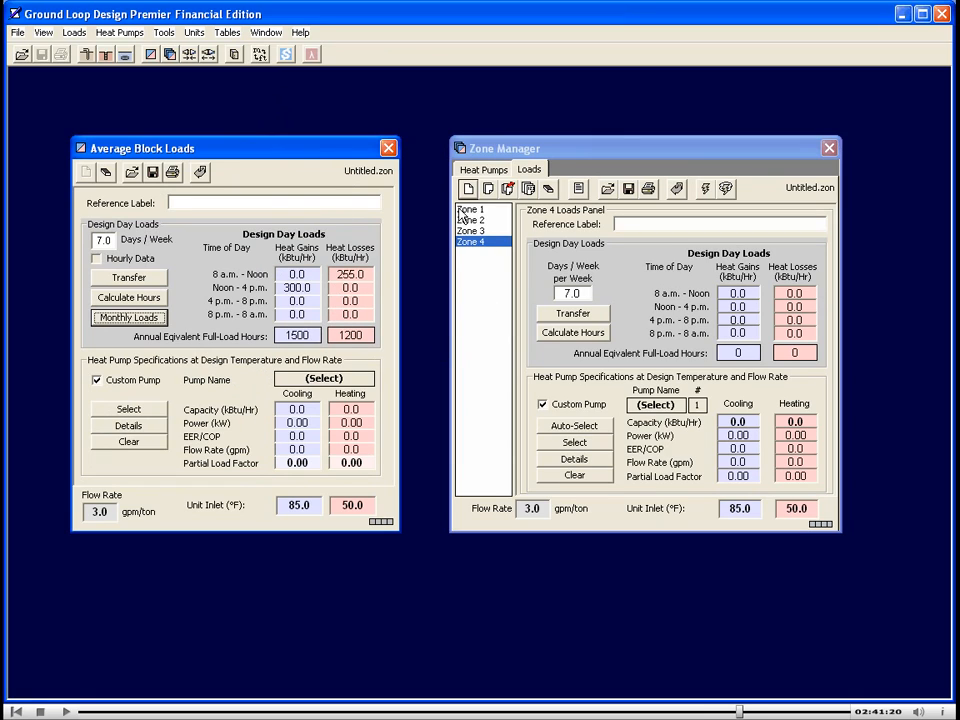
click(471, 210)
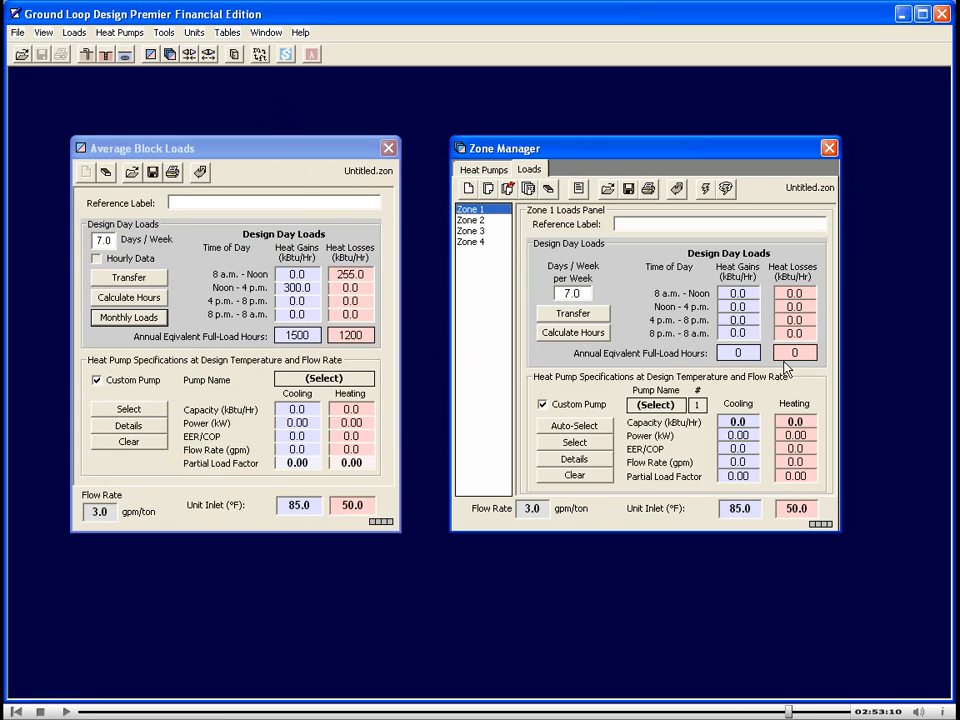
click(470, 241)
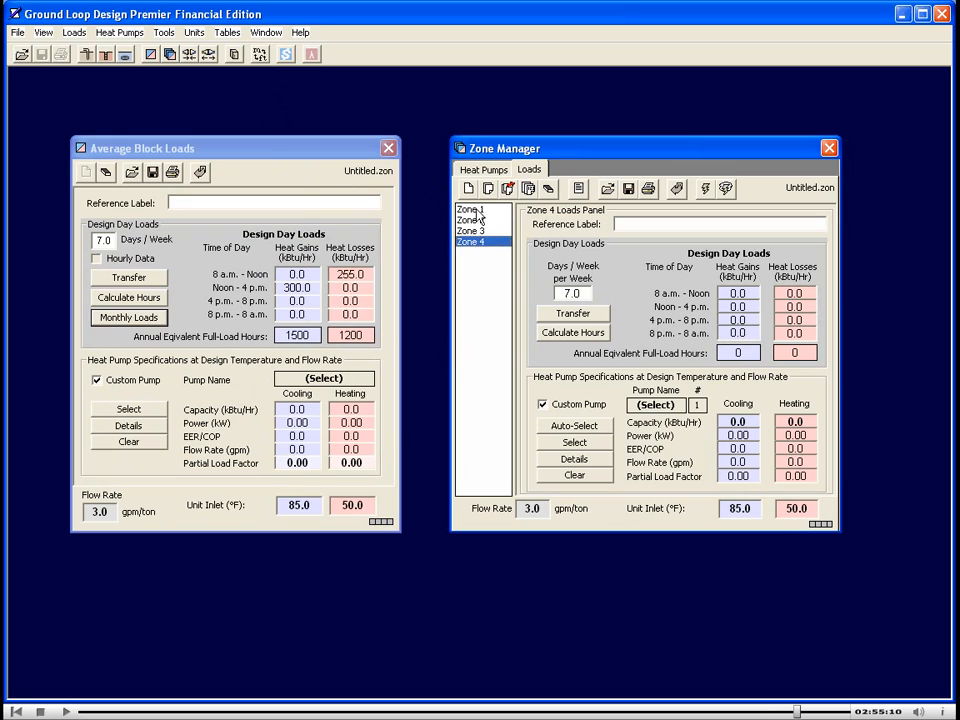
click(470, 242)
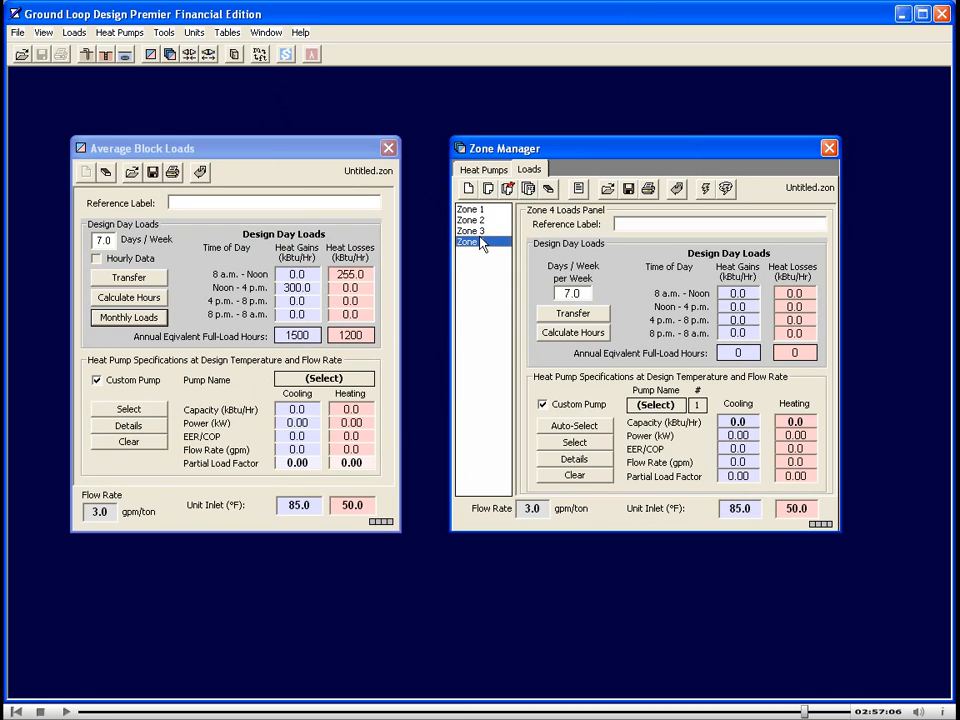